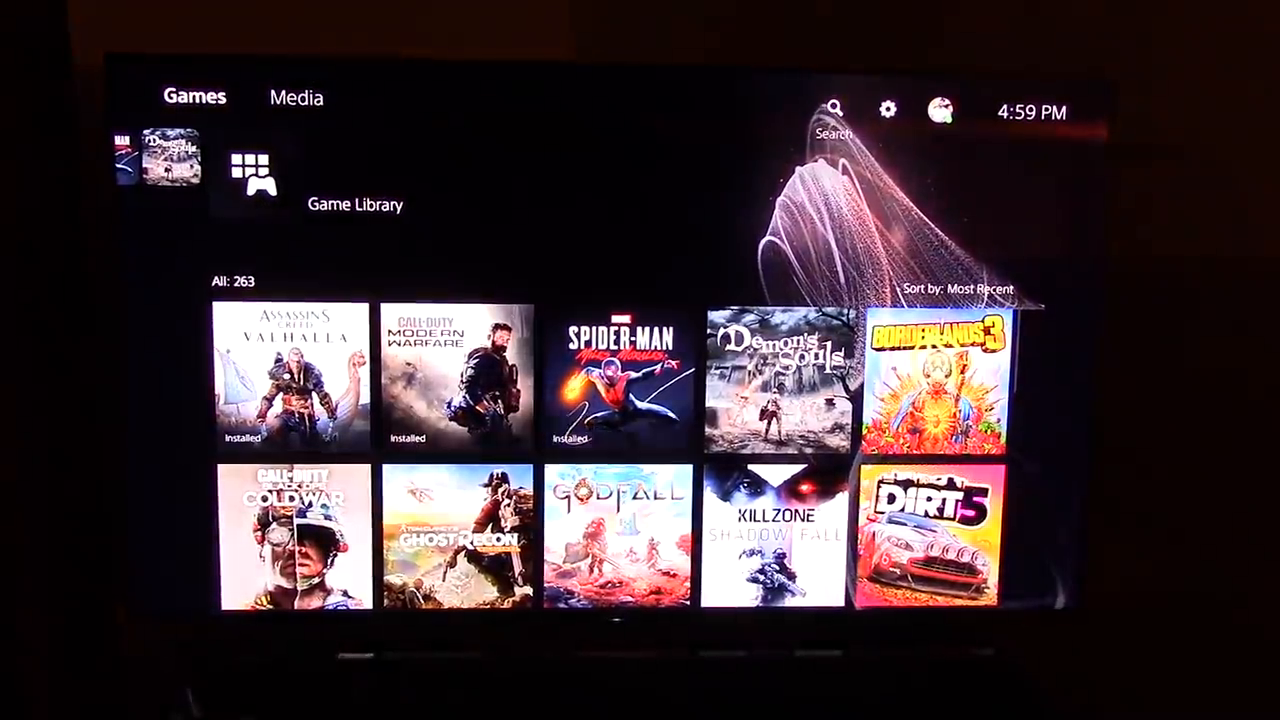
Navigate from the Game Library to Settings > Storage and list the console's Games and Apps.
{"action": "left_click", "coordinate": [886, 108]}
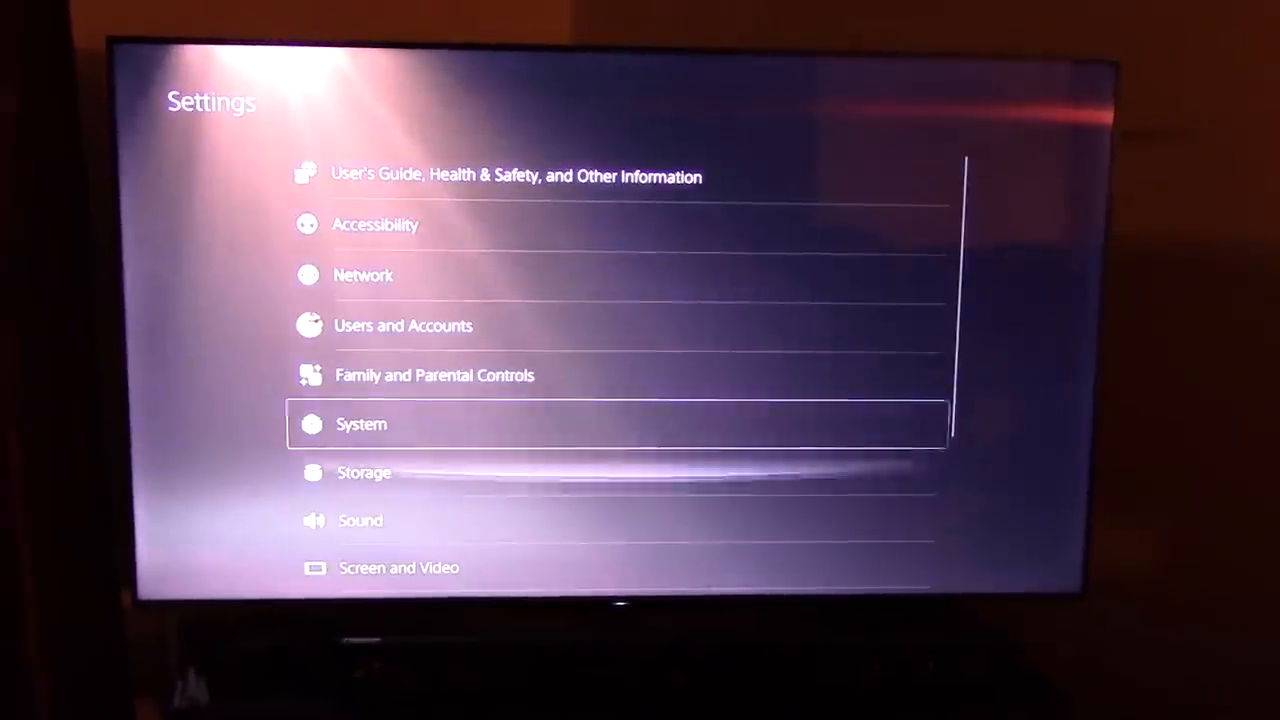
{"action": "left_click", "coordinate": [364, 472]}
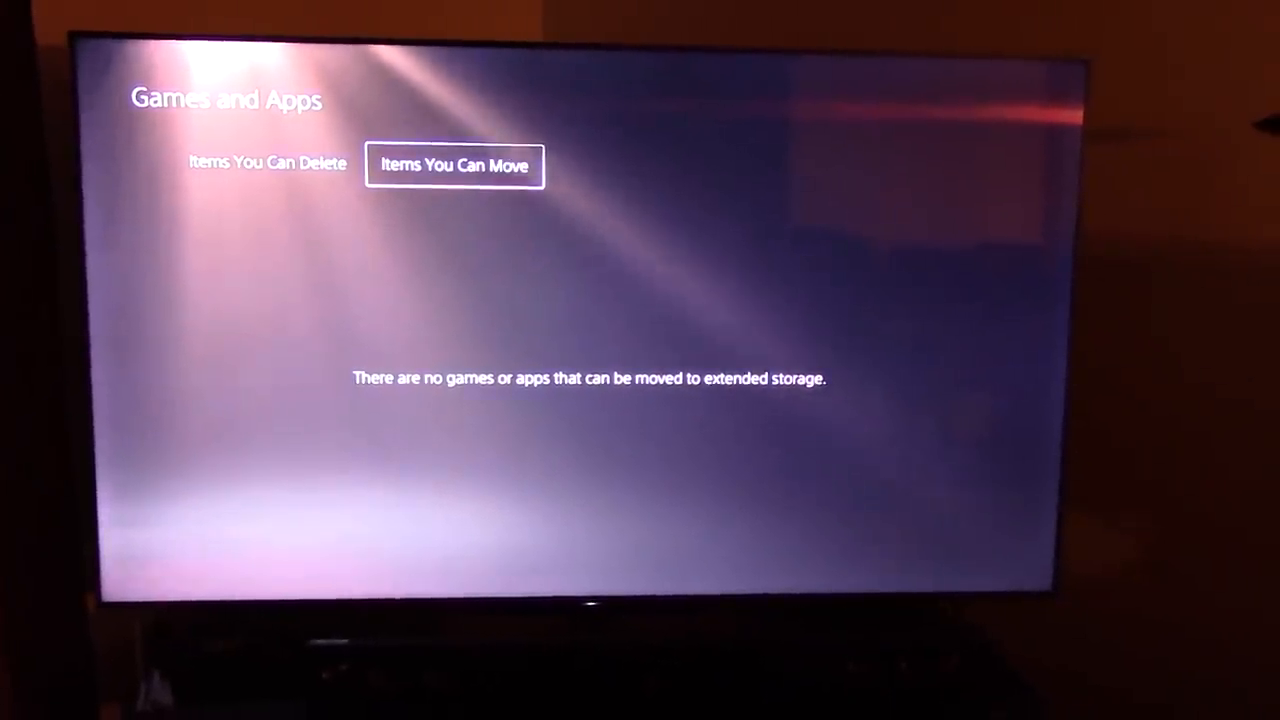
{"action": "left_click", "coordinate": [268, 164]}
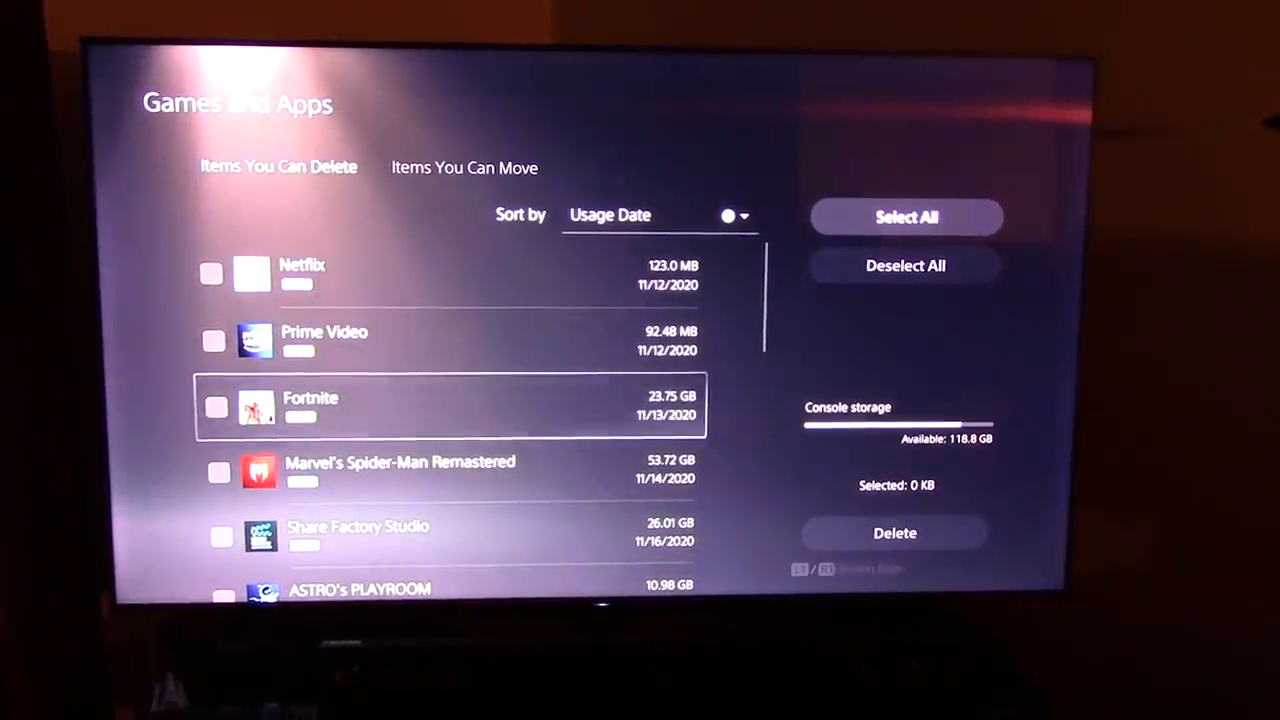
Scroll through the full list of deletable console games and their sizes.
{"action": "scroll", "scroll_direction": "down", "scroll_amount": 3}
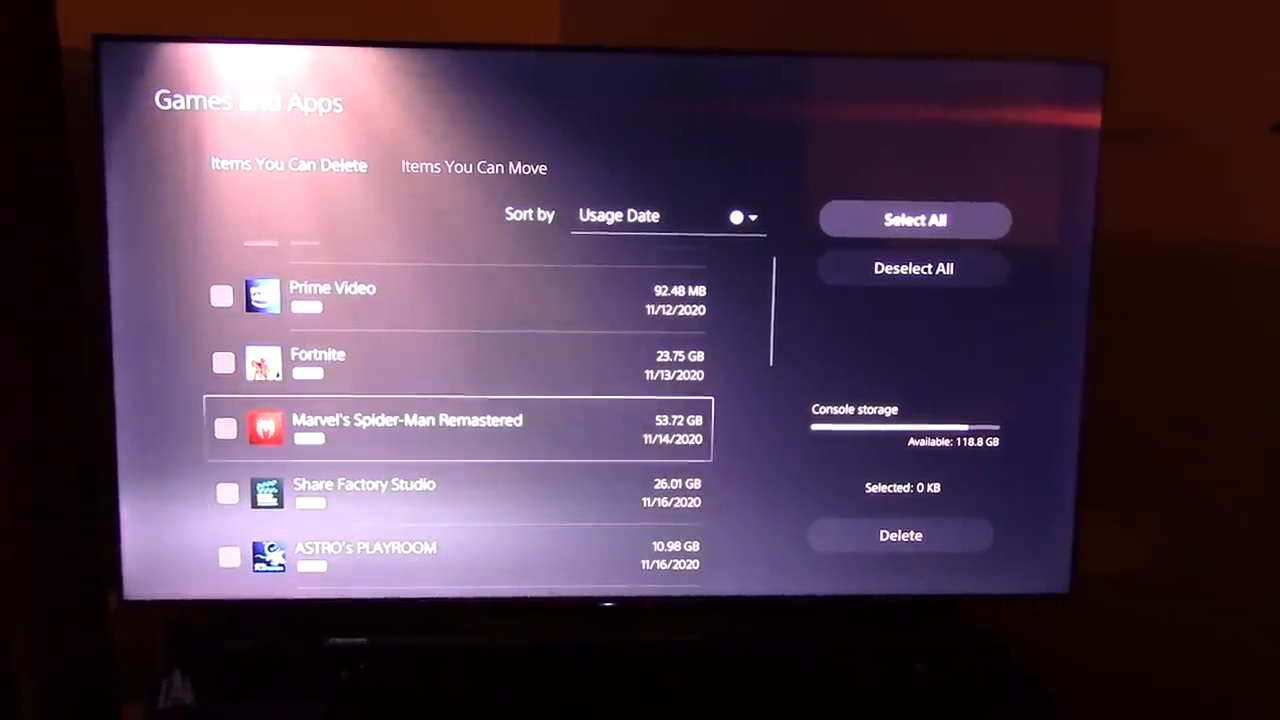
{"action": "scroll", "scroll_direction": "down", "scroll_amount": 3}
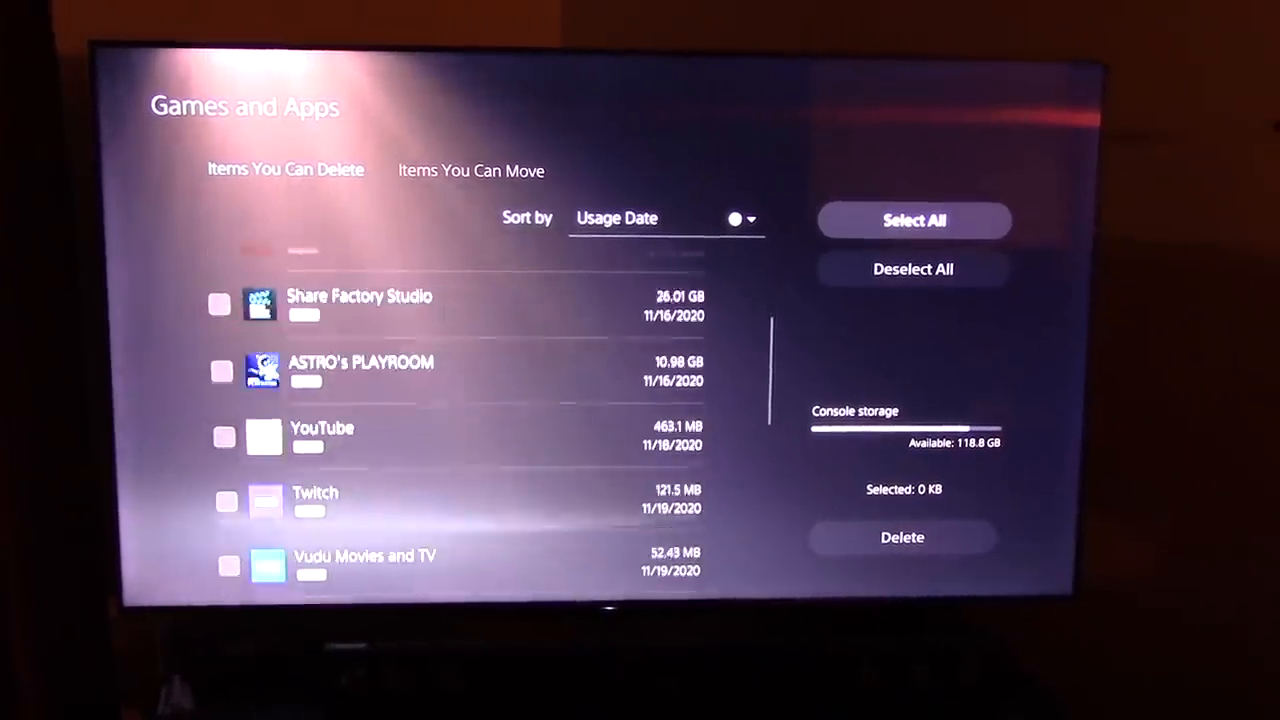
{"action": "scroll", "scroll_direction": "down", "scroll_amount": 3}
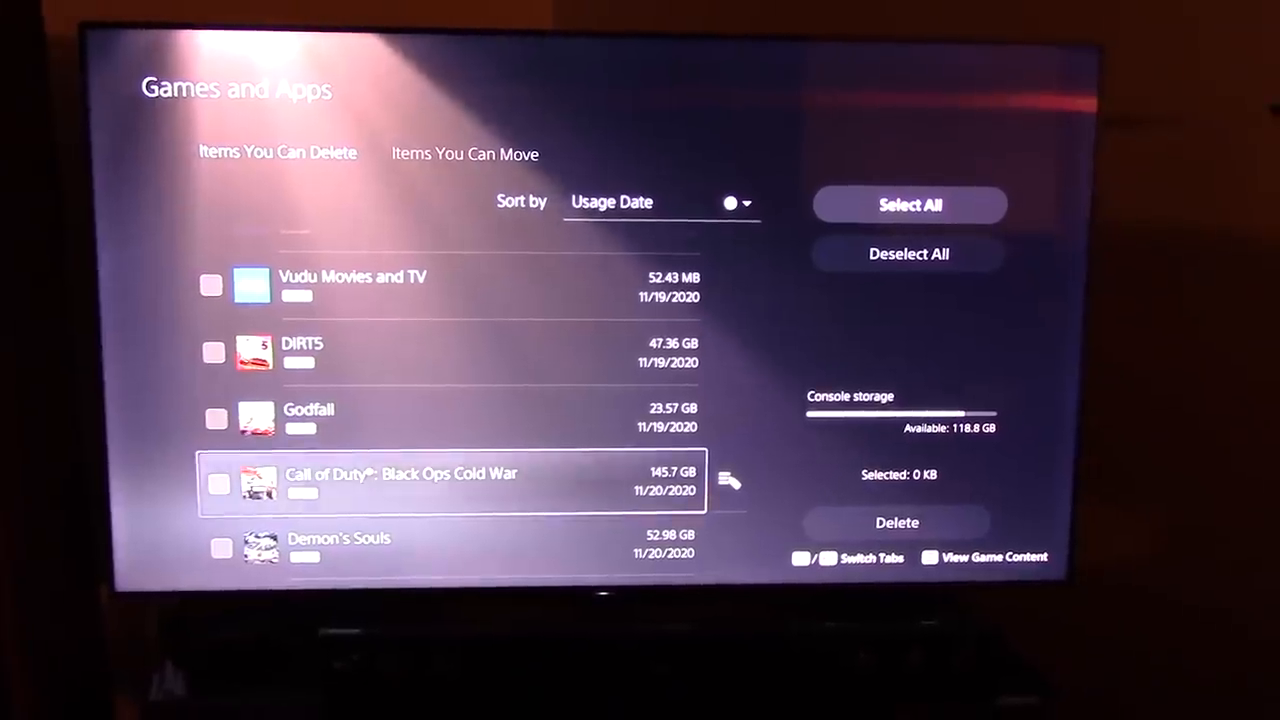
{"action": "scroll", "scroll_direction": "down", "scroll_amount": 3}
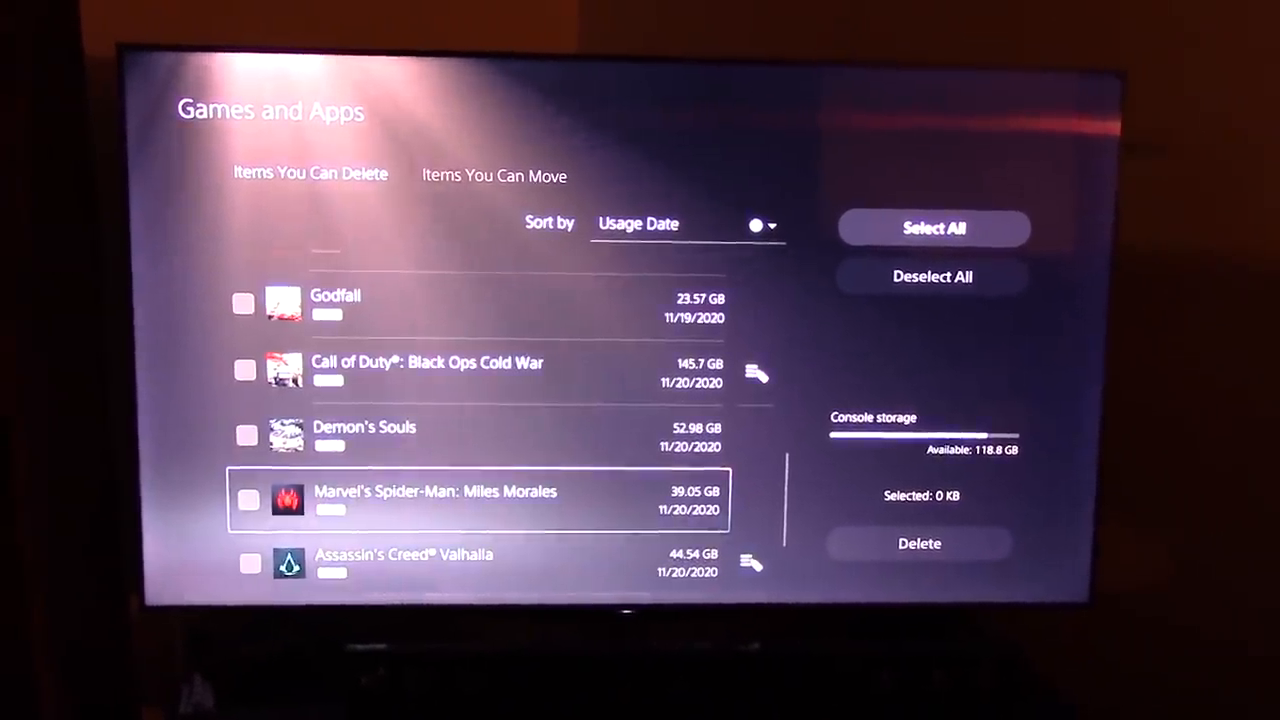
{"action": "scroll", "scroll_direction": "down", "scroll_amount": 3}
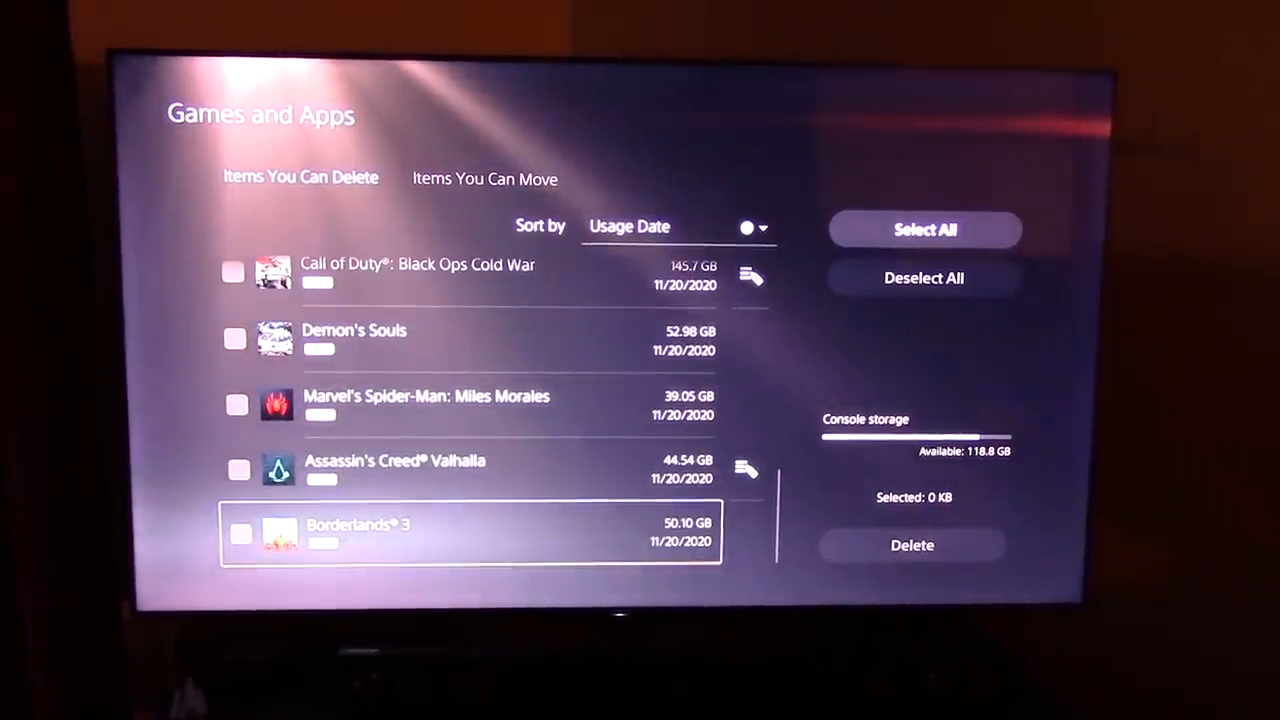
{"action": "scroll", "scroll_direction": "down", "scroll_amount": 3}
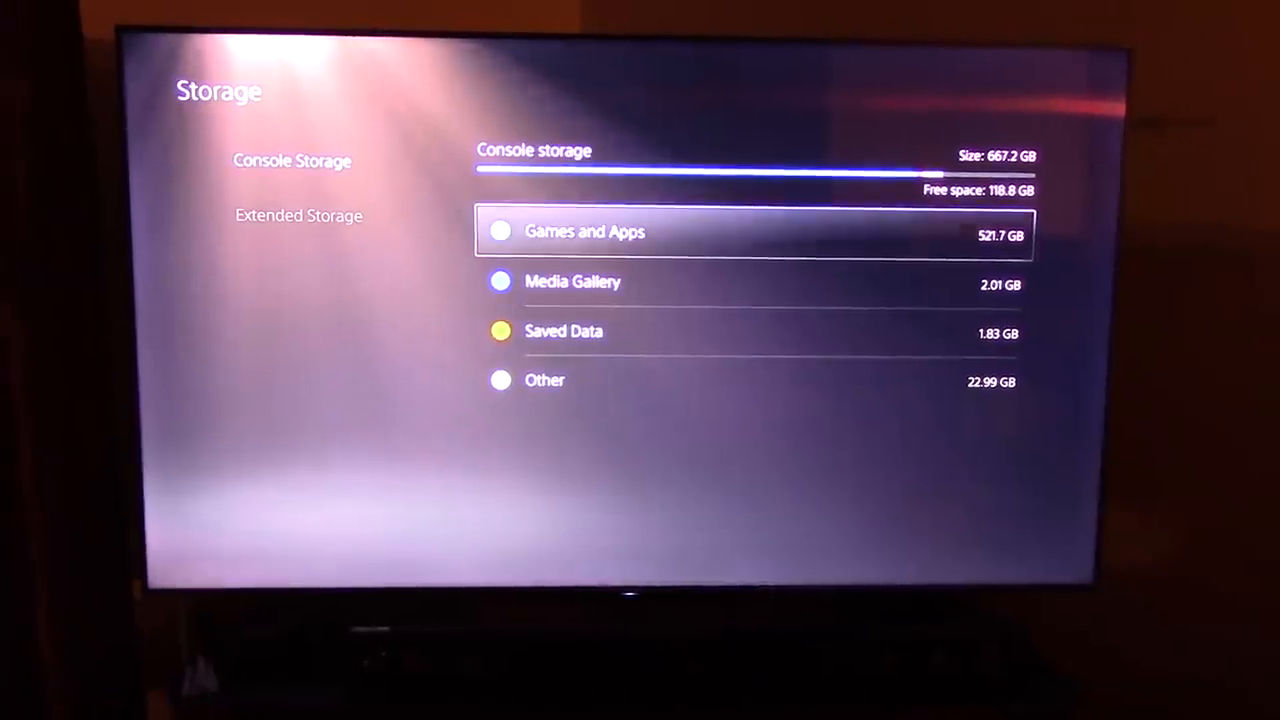
Browse the Portable SSD T5's games, checking the movable and deletable lists.
{"action": "left_click", "coordinate": [298, 216]}
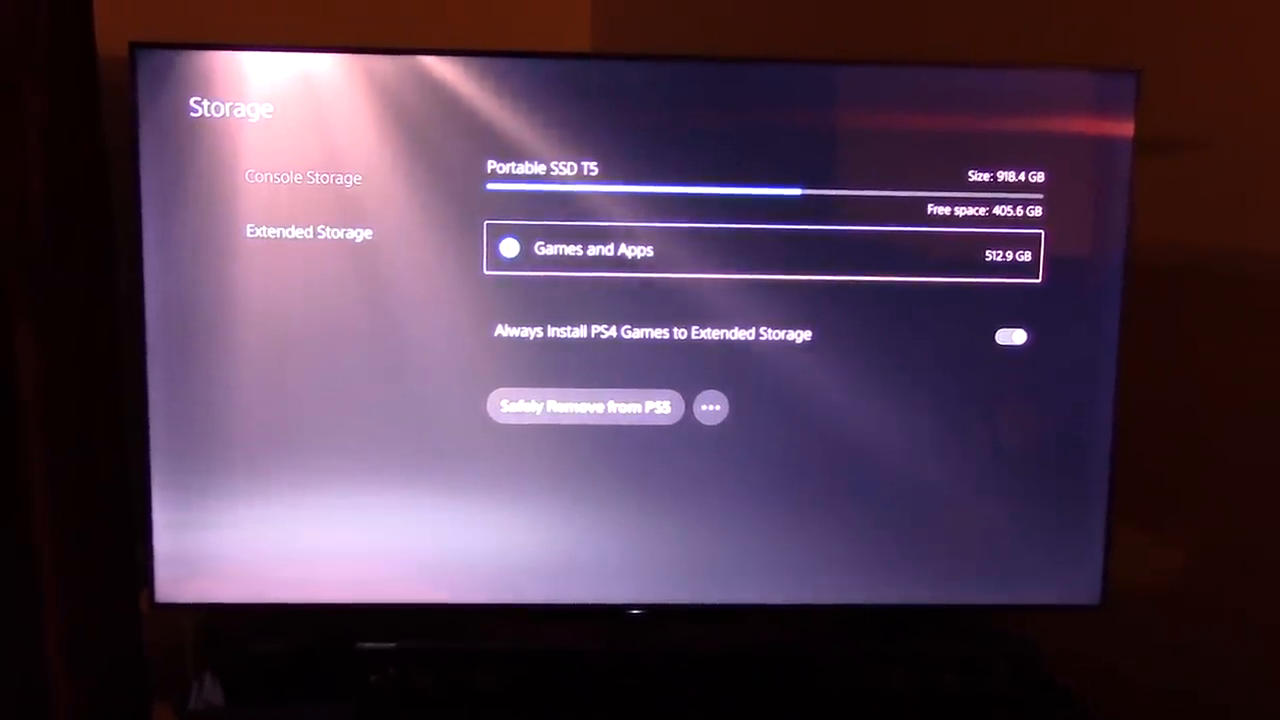
{"action": "left_click", "coordinate": [592, 248]}
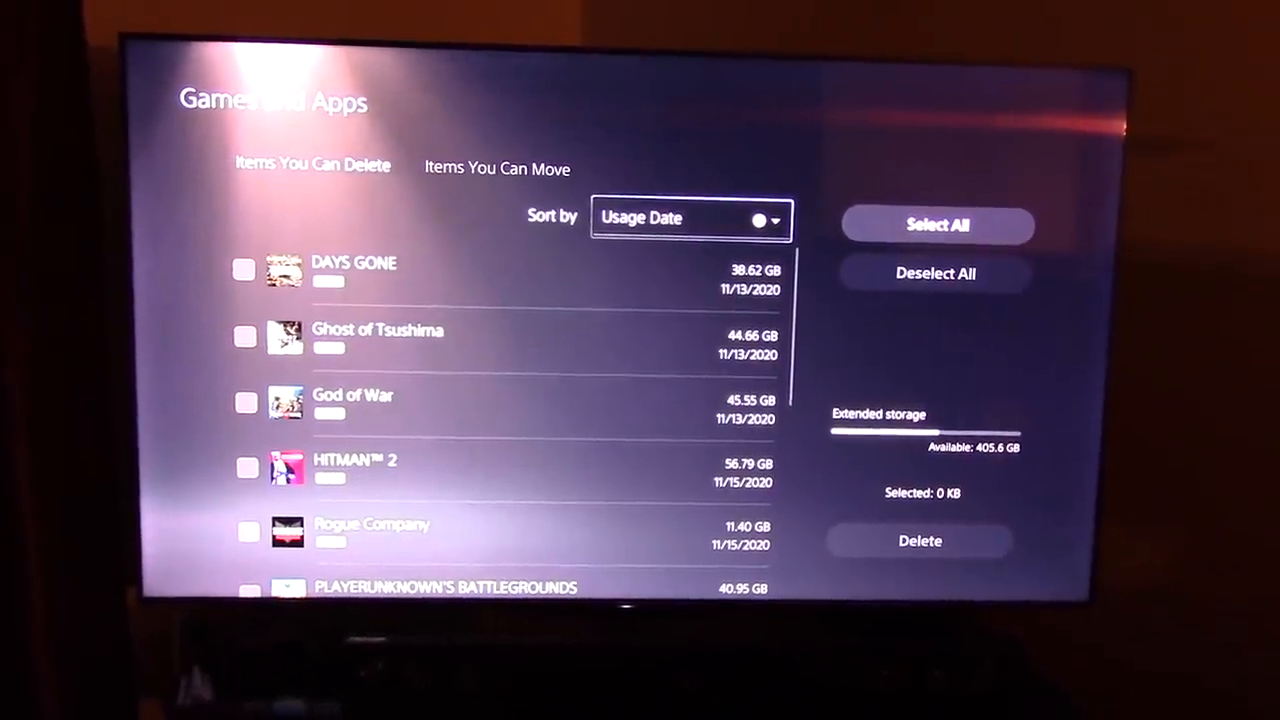
{"action": "left_click", "coordinate": [496, 168]}
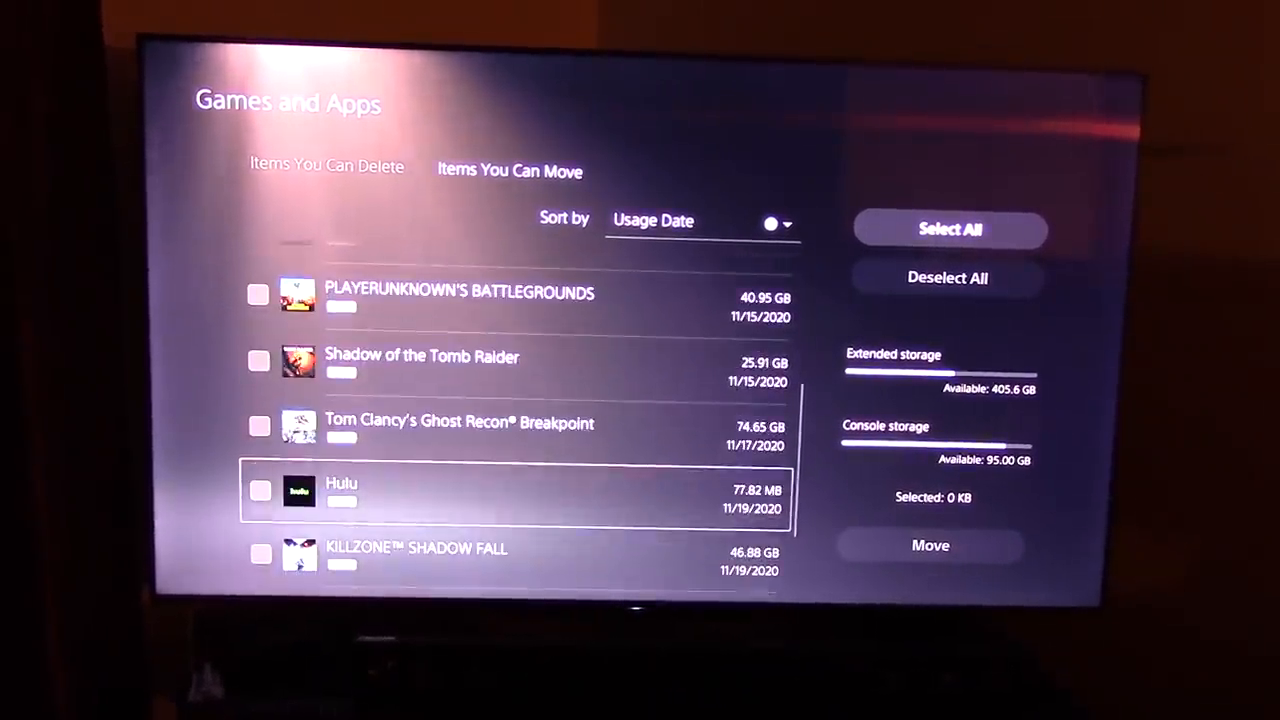
{"action": "left_click", "coordinate": [324, 166]}
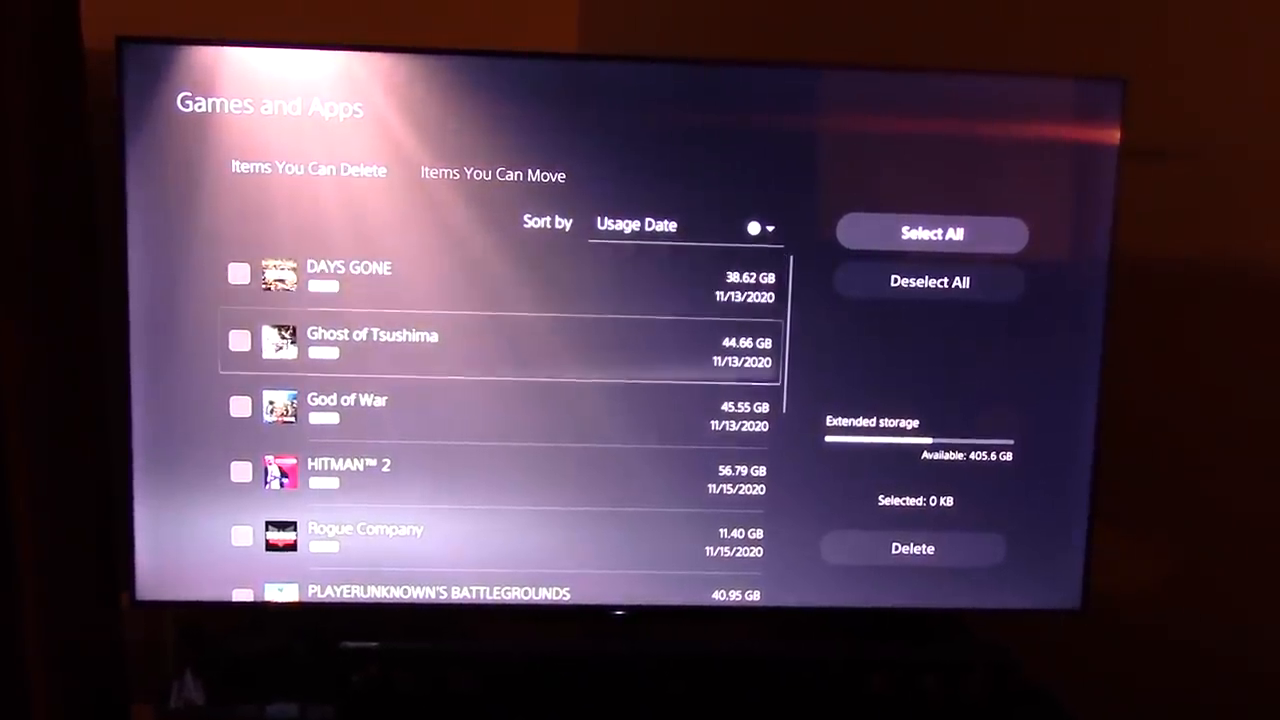
{"action": "scroll", "scroll_direction": "down", "scroll_amount": 3}
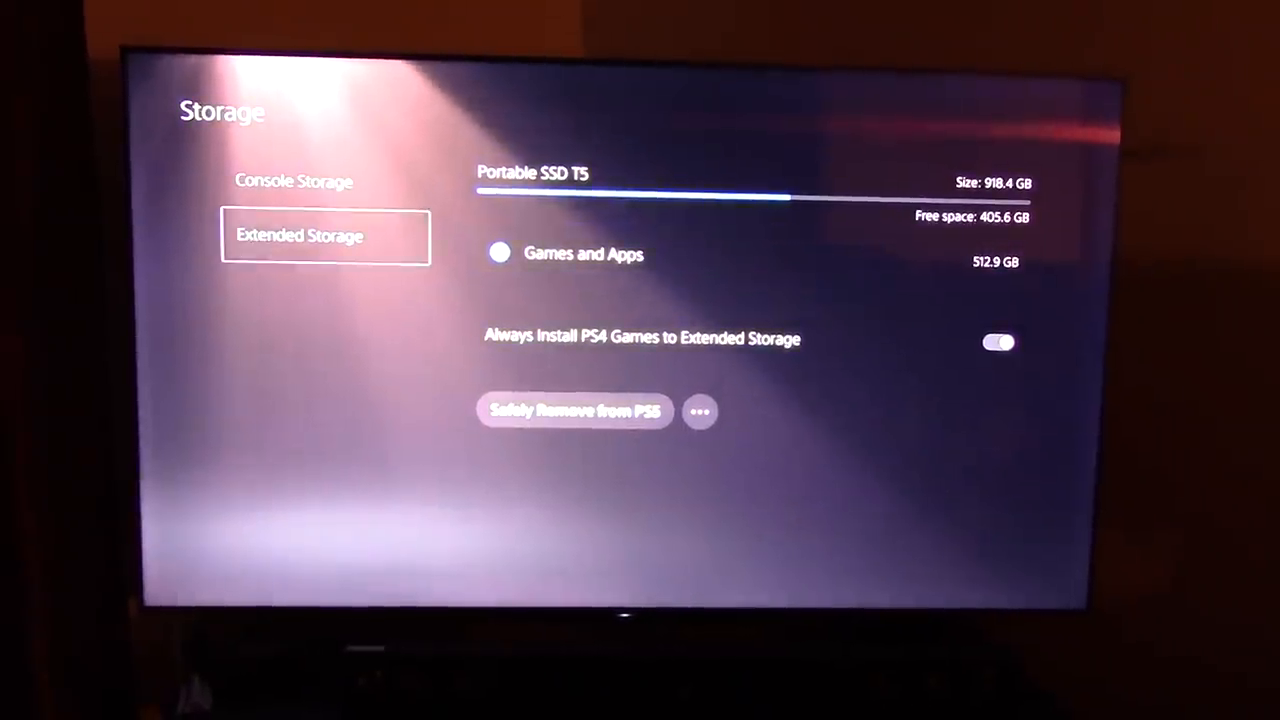
Toggle between Console Storage and Extended Storage pages to compare usage, ending on console storage (118.8 GB free).
{"action": "left_click", "coordinate": [292, 180]}
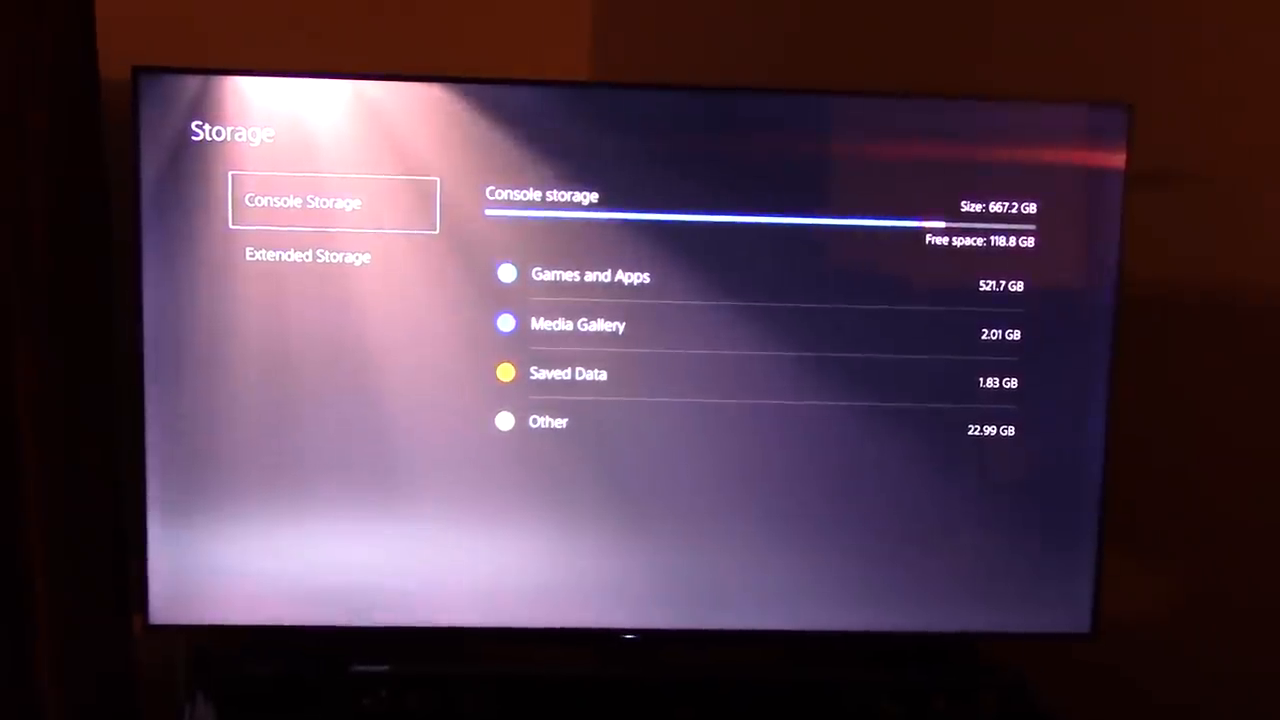
{"action": "left_click", "coordinate": [308, 256]}
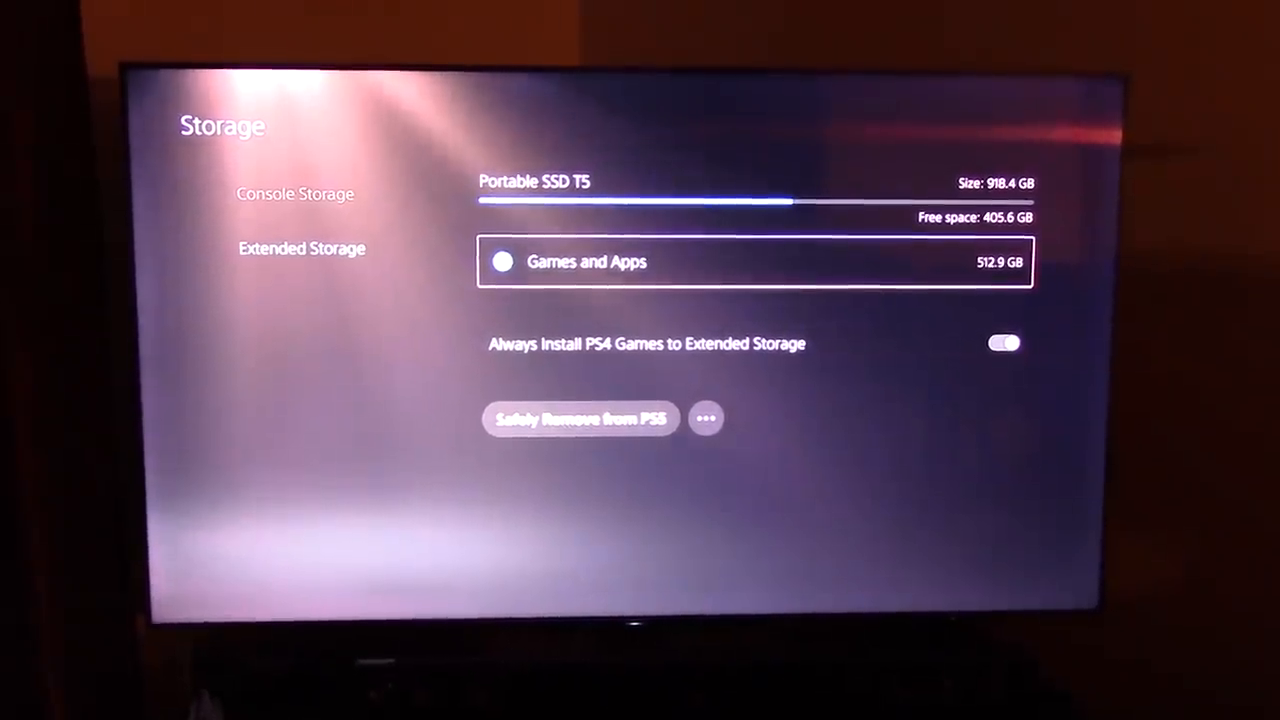
{"action": "left_click", "coordinate": [294, 194]}
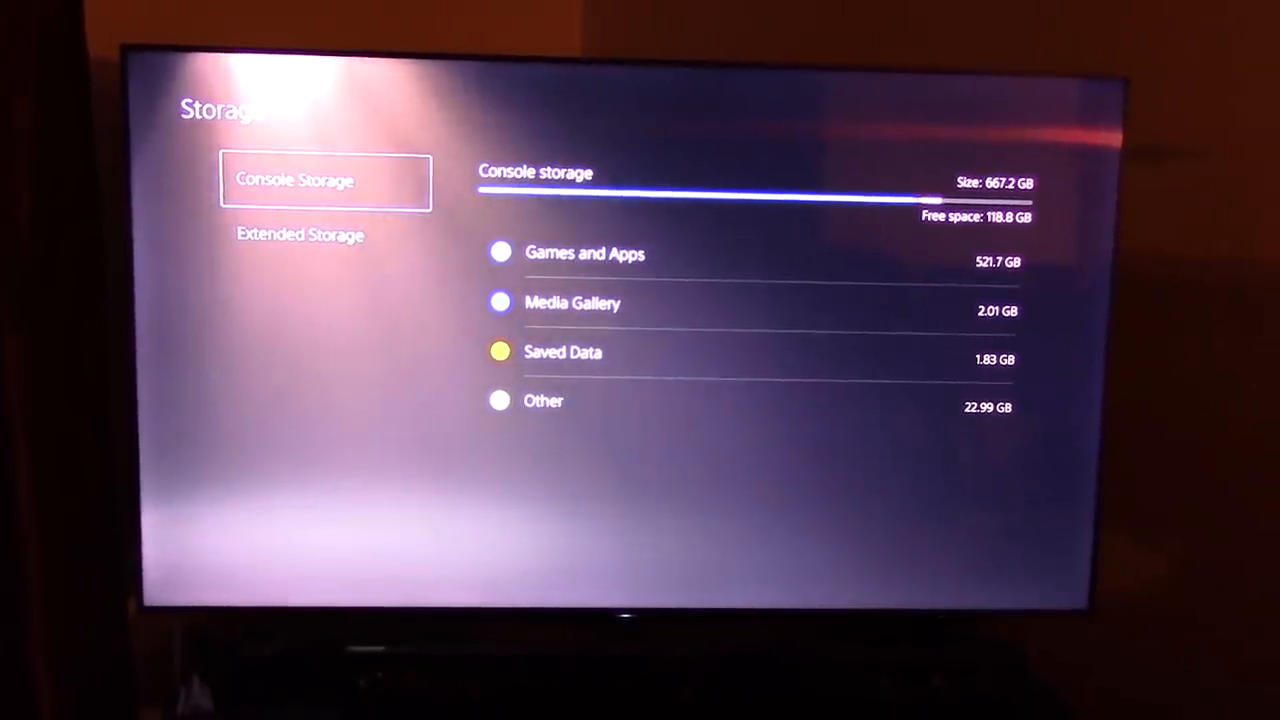
Exit Settings to the home screen and enter the PlayStation Store.
{"action": "key", "text": "Escape"}
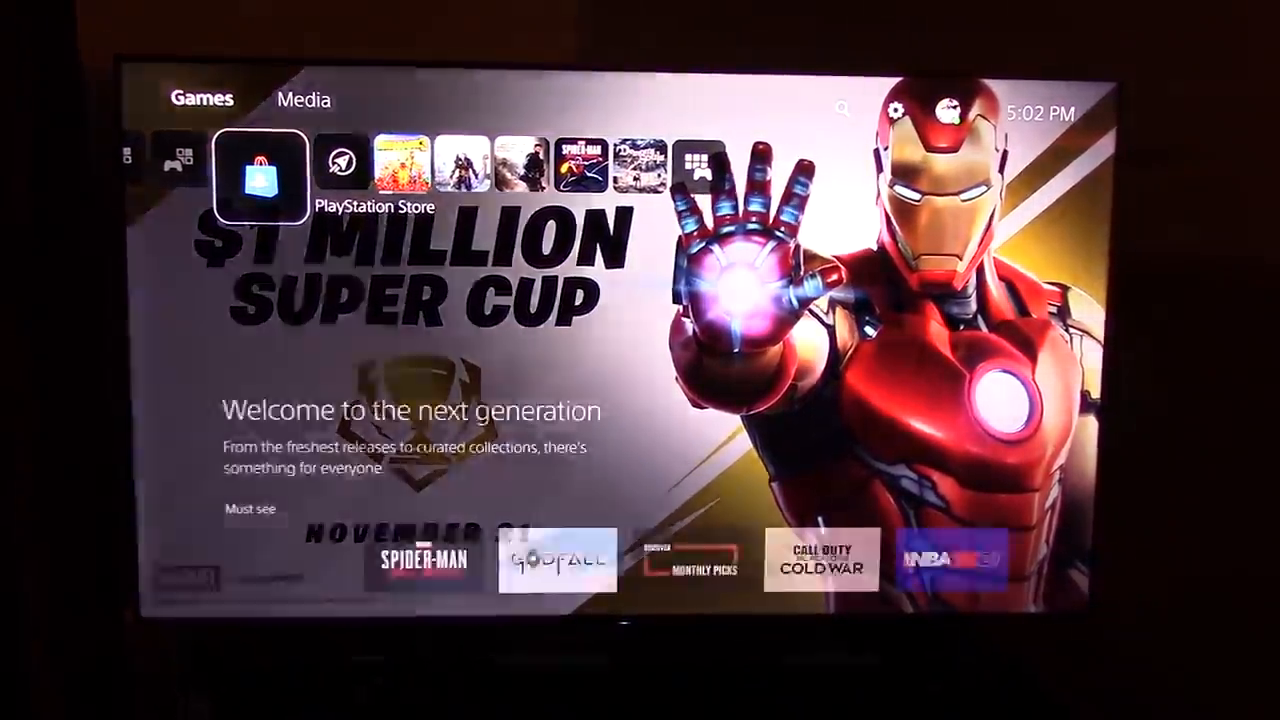
{"action": "left_click", "coordinate": [260, 170]}
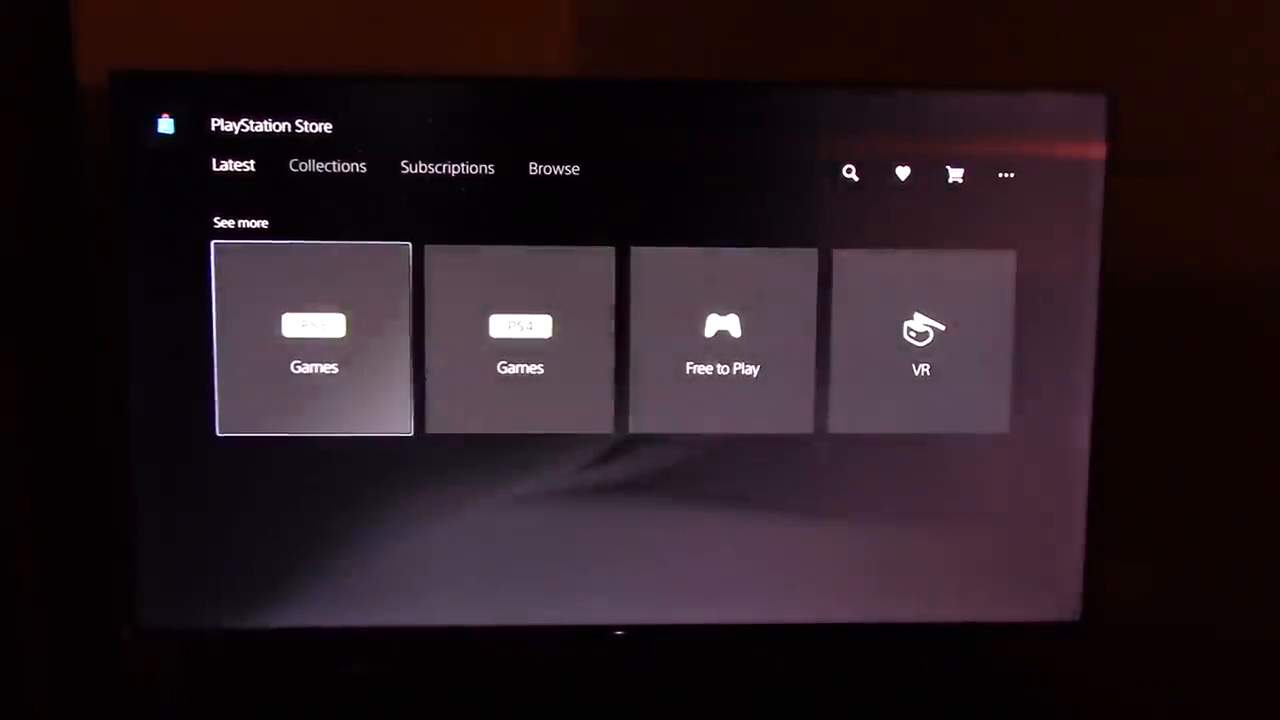
Exit the PlayStation Store back to the Games home screen.
{"action": "left_click", "coordinate": [314, 338]}
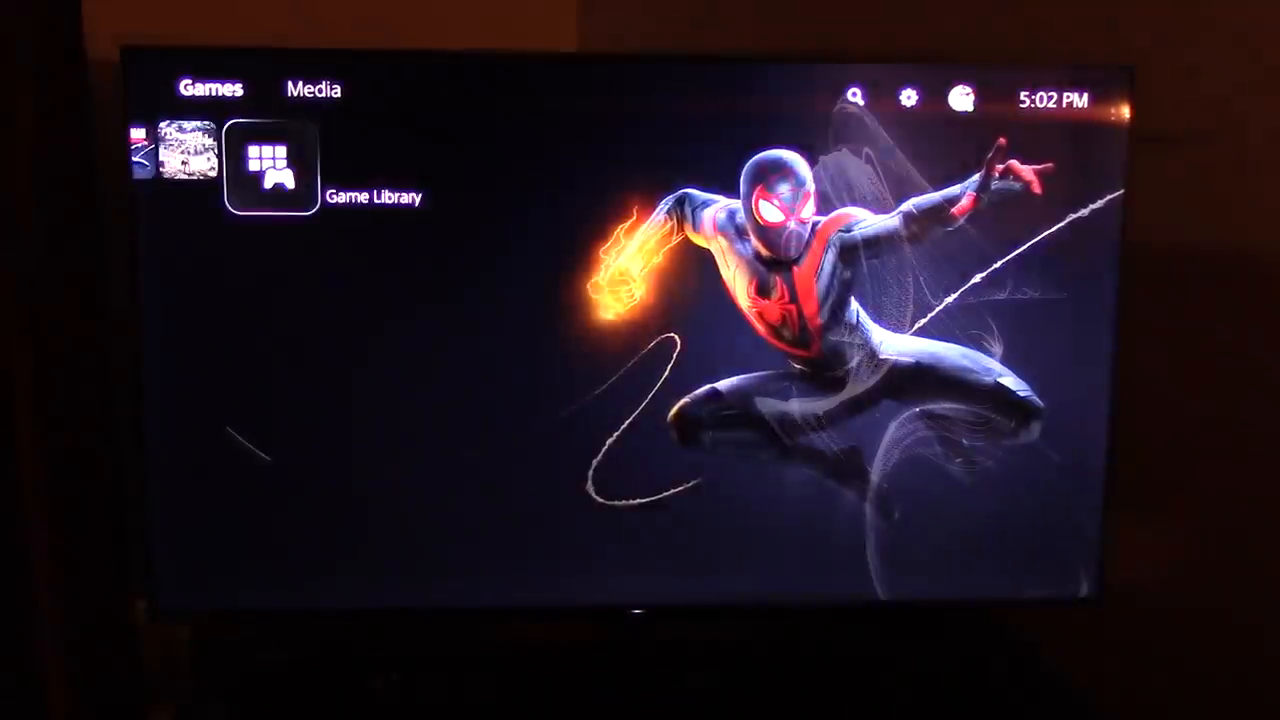
Filter the Game Library by Platform: PS5 to show 11 titles, then return home.
{"action": "left_click", "coordinate": [274, 164]}
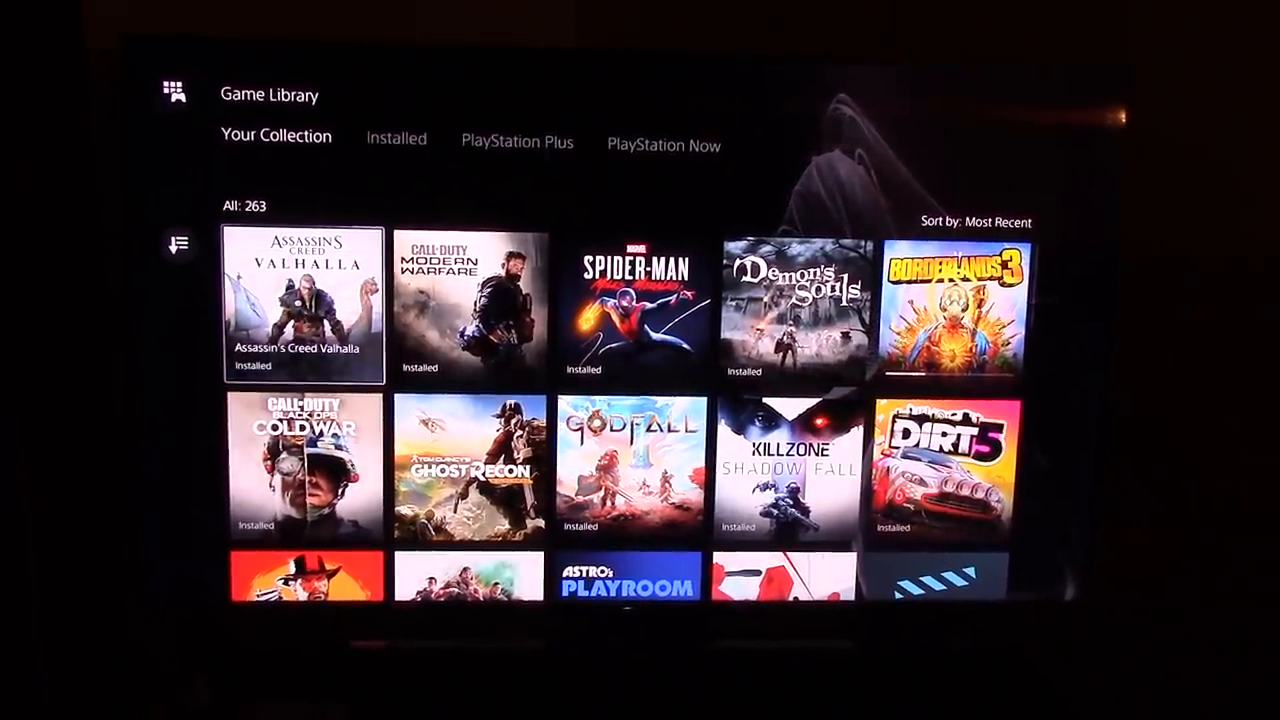
{"action": "left_click", "coordinate": [180, 248]}
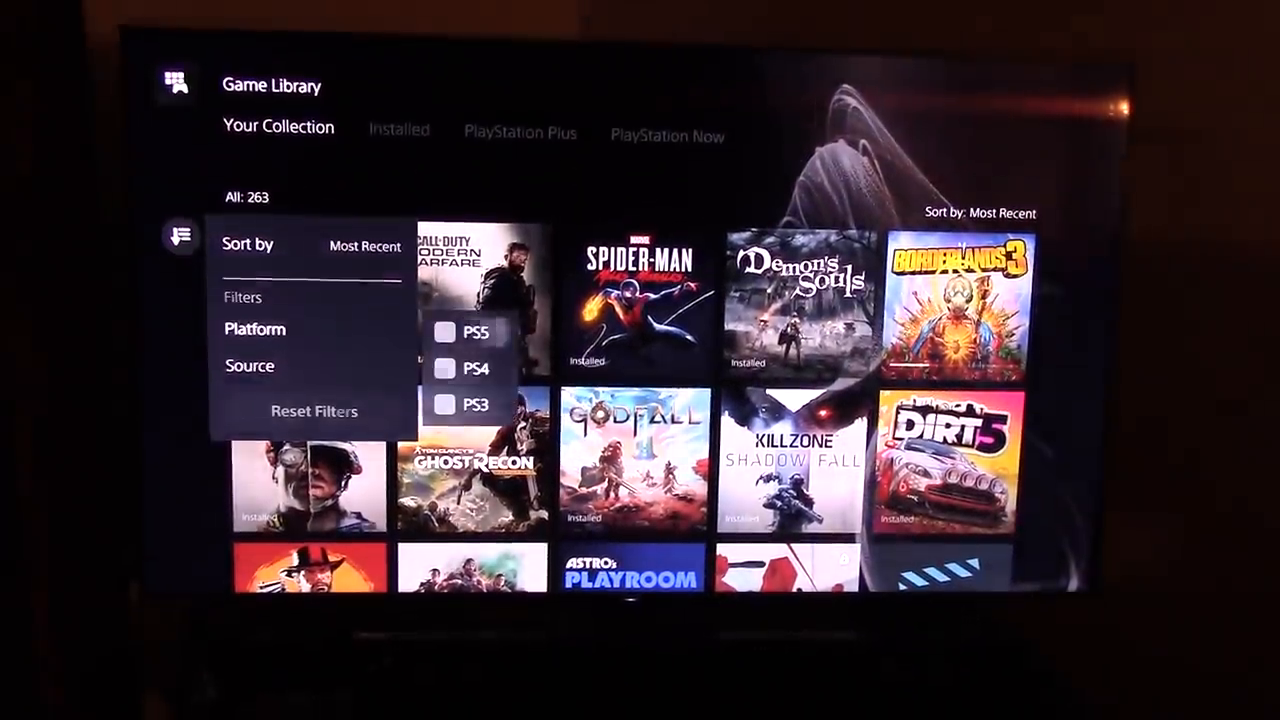
{"action": "left_click", "coordinate": [444, 332]}
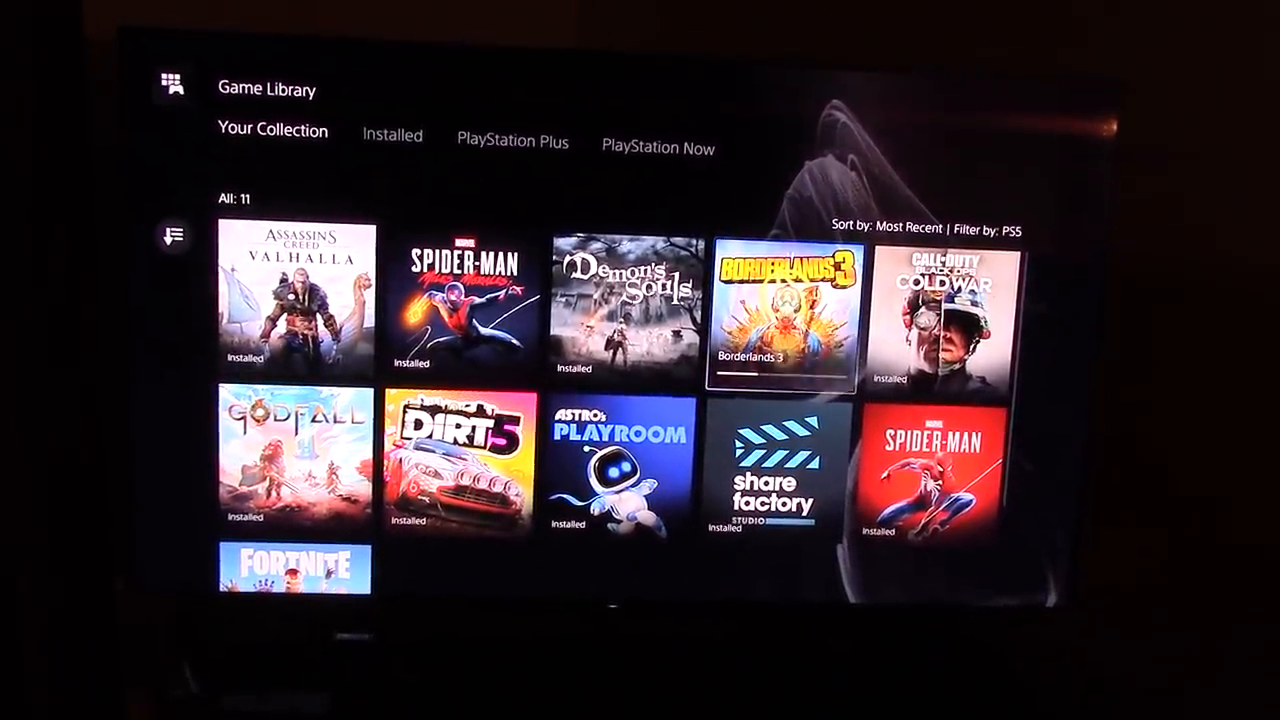
{"action": "left_click", "coordinate": [786, 310]}
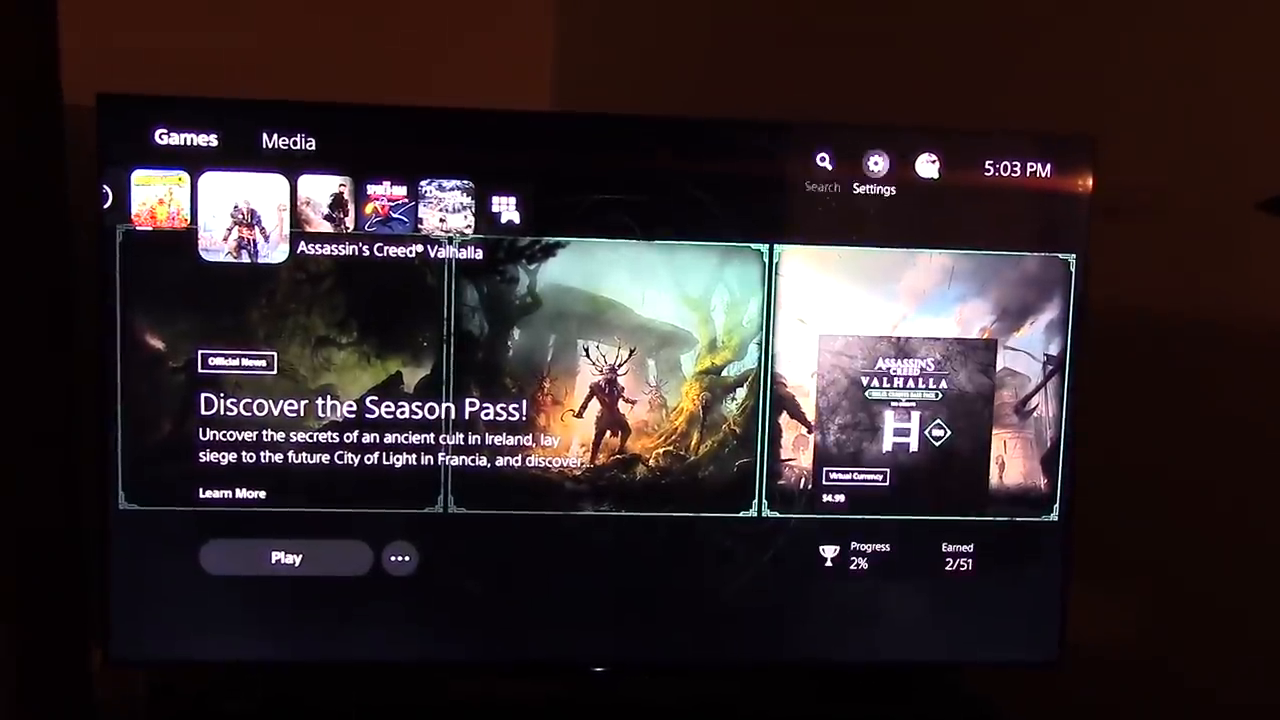
{"action": "left_click", "coordinate": [874, 162]}
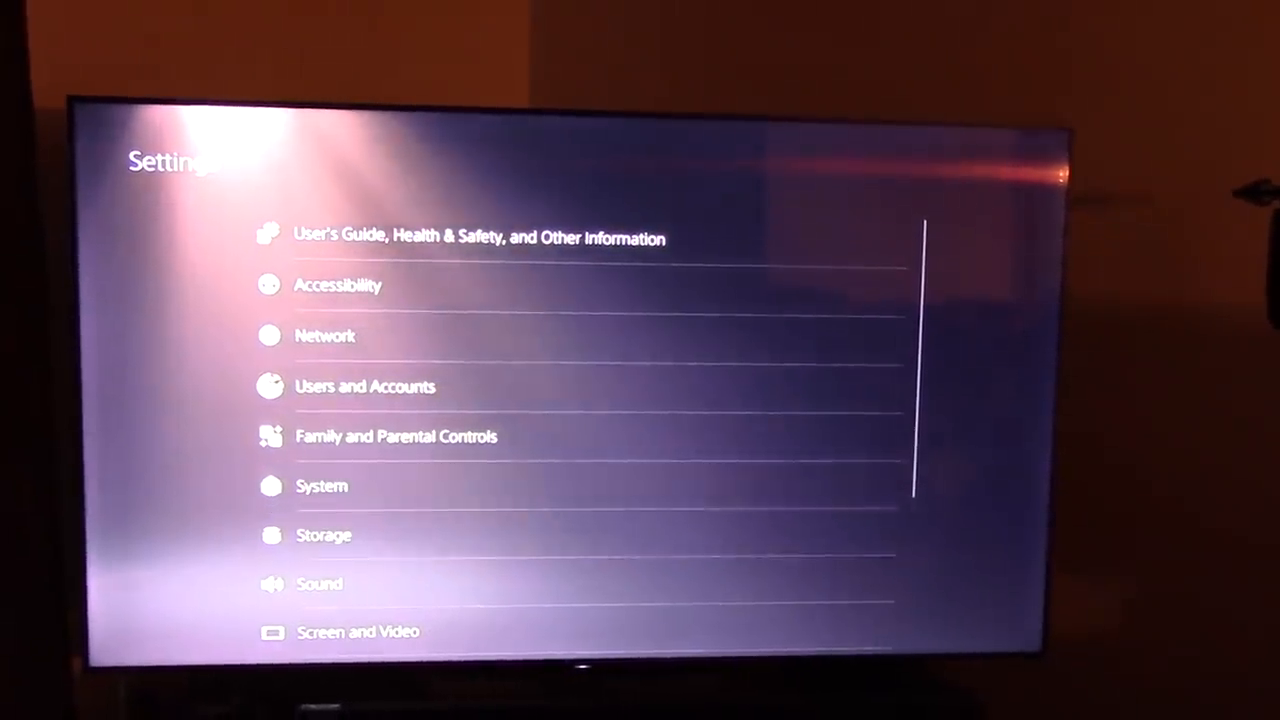
{"action": "left_click", "coordinate": [320, 486]}
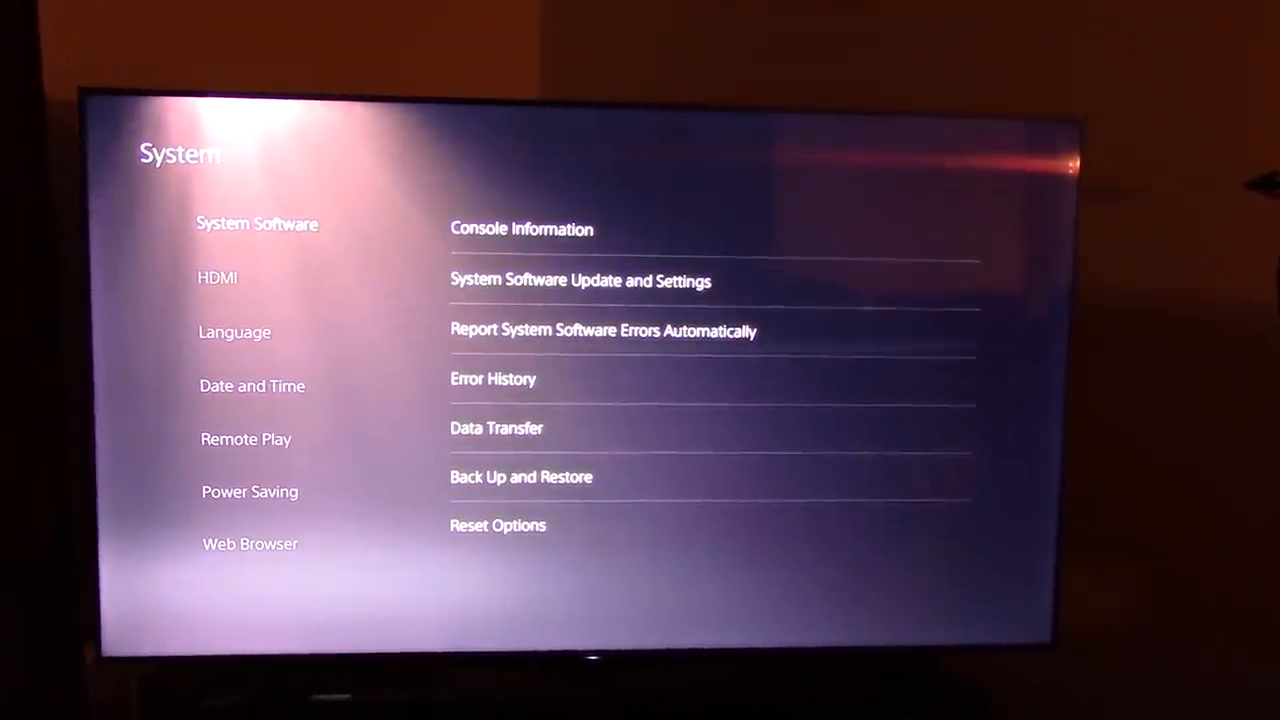
{"action": "left_click", "coordinate": [492, 378]}
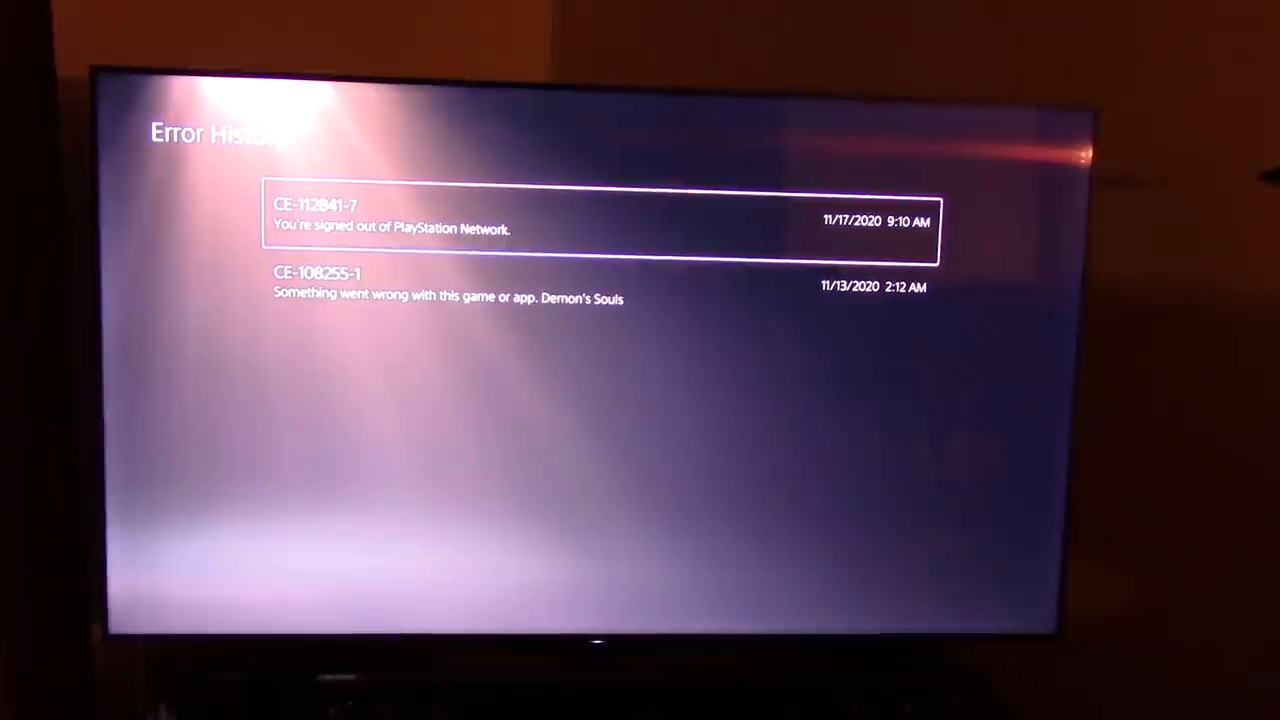
{"action": "key", "text": "Down"}
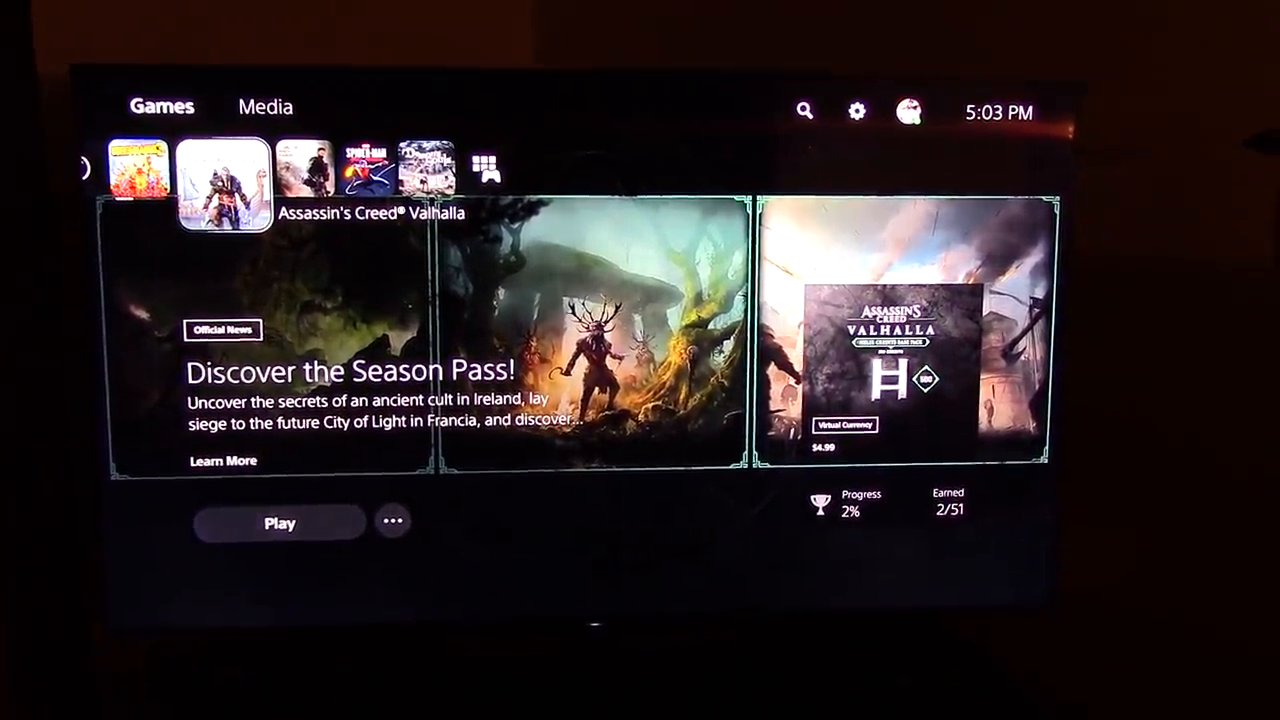
Move along the home game row to Demon's Souls and select an item on its page.
{"action": "left_click", "coordinate": [222, 176]}
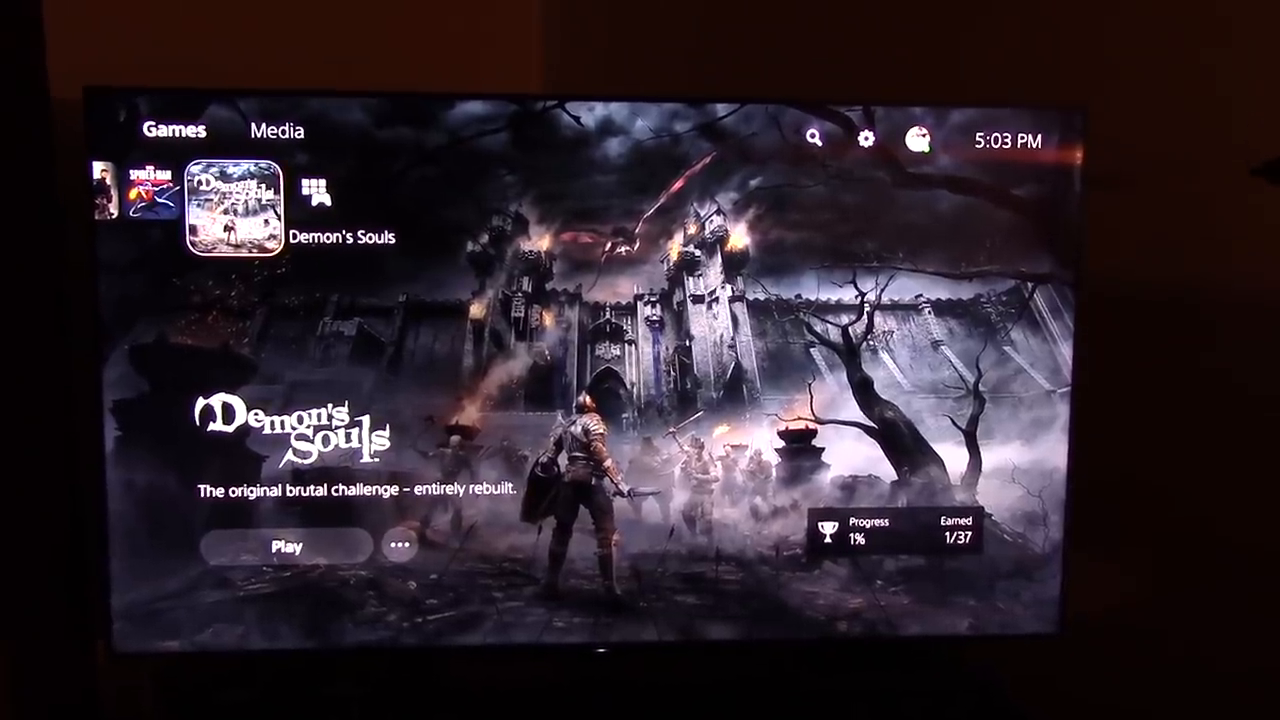
{"action": "left_click", "coordinate": [402, 544]}
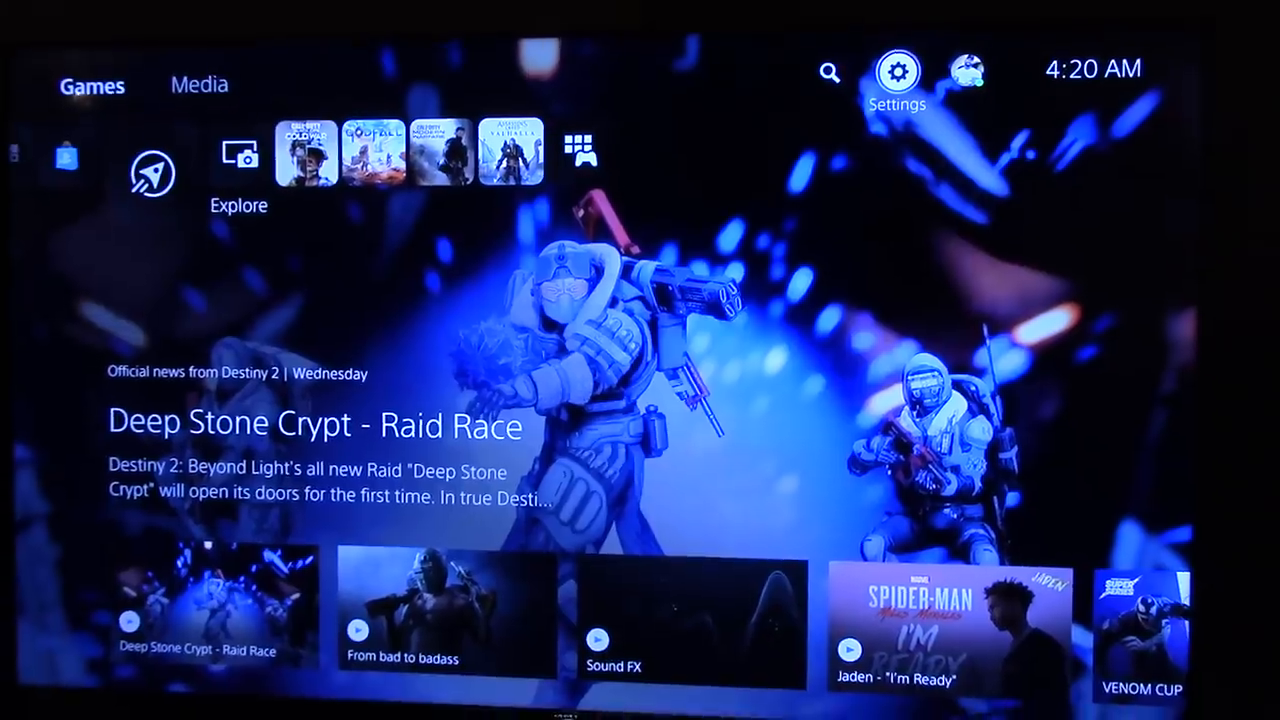
Navigate Settings > Storage > Extended Storage to the SSD's Games and Apps, scrolled to Call of Duty: Modern Warfare.
{"action": "left_click", "coordinate": [896, 72]}
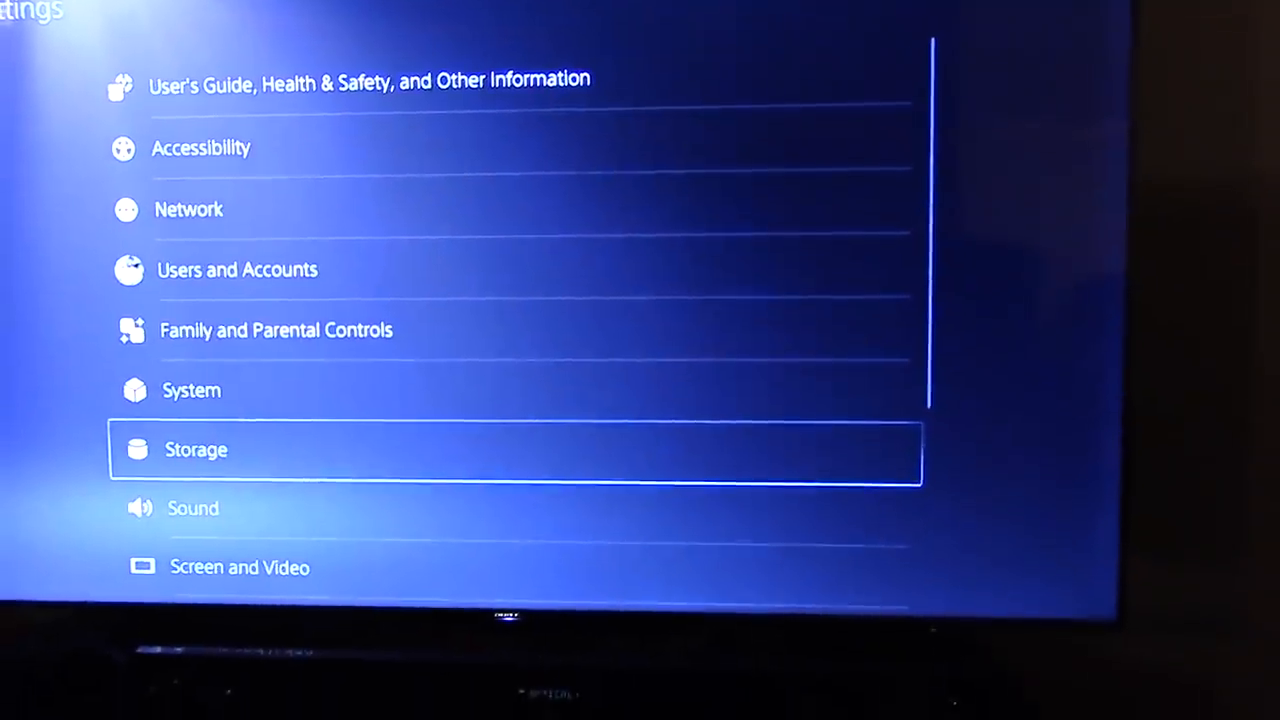
{"action": "left_click", "coordinate": [196, 448]}
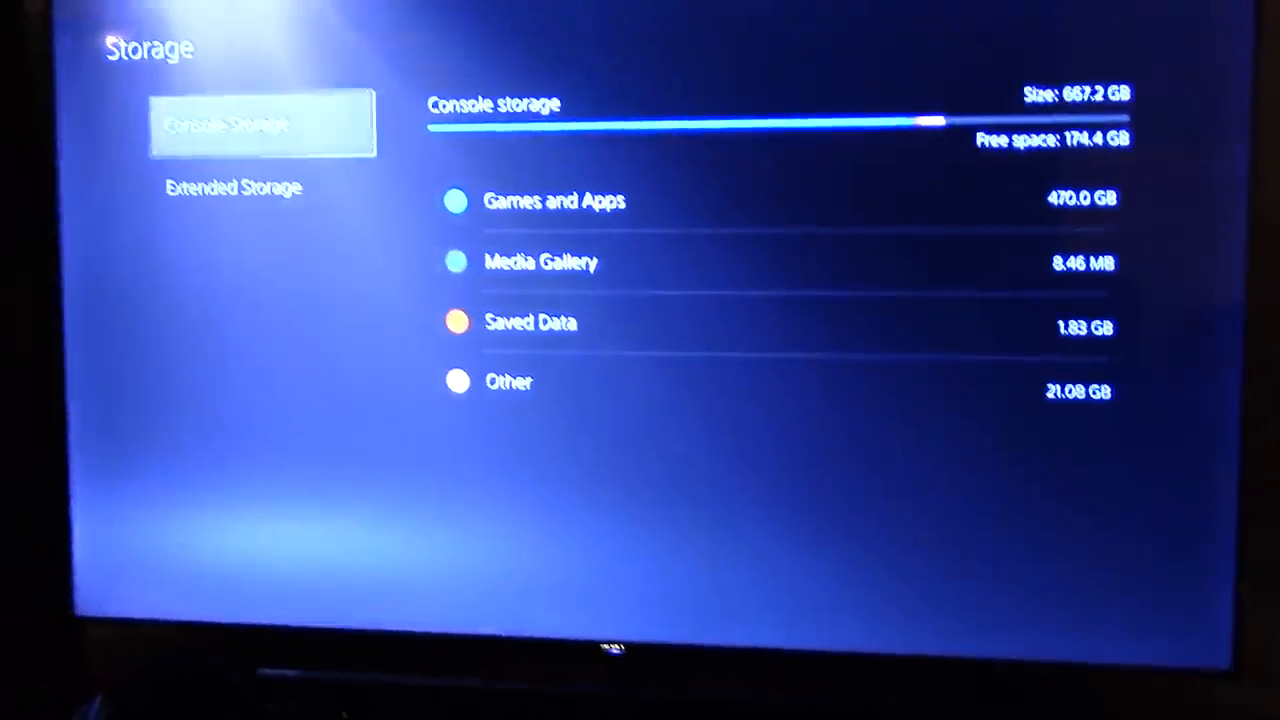
{"action": "left_click", "coordinate": [232, 188]}
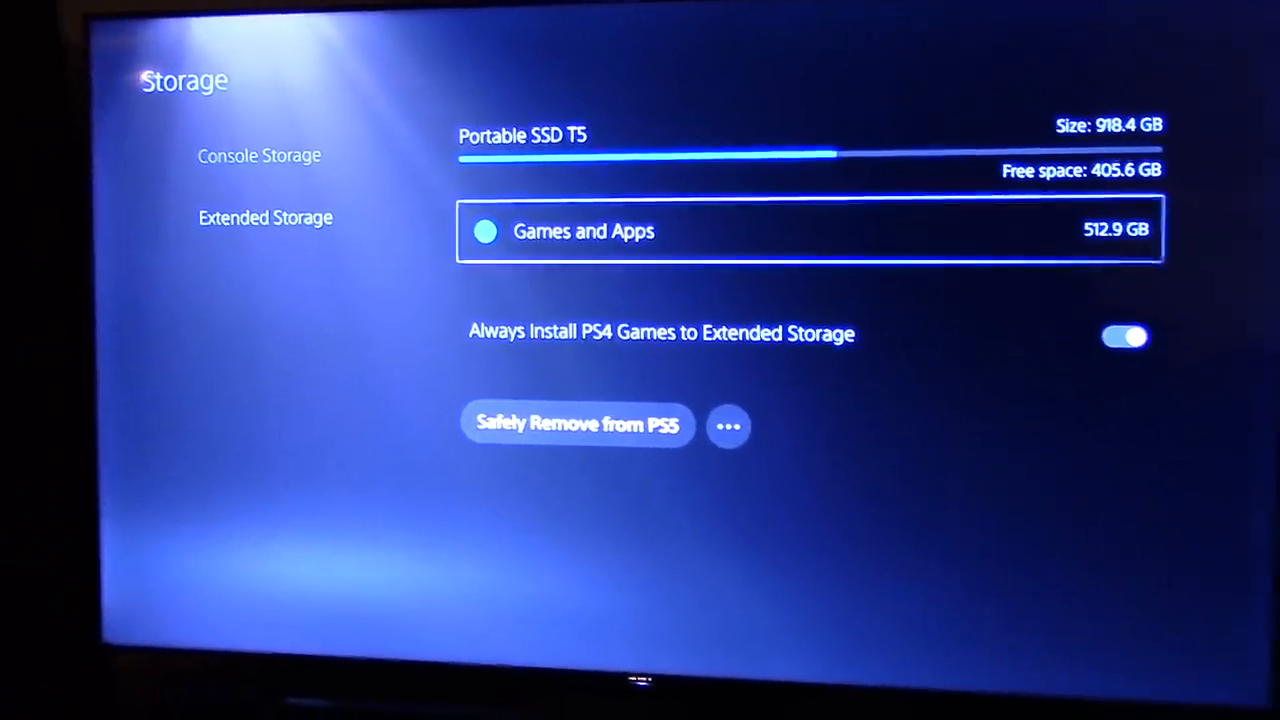
{"action": "left_click", "coordinate": [584, 232]}
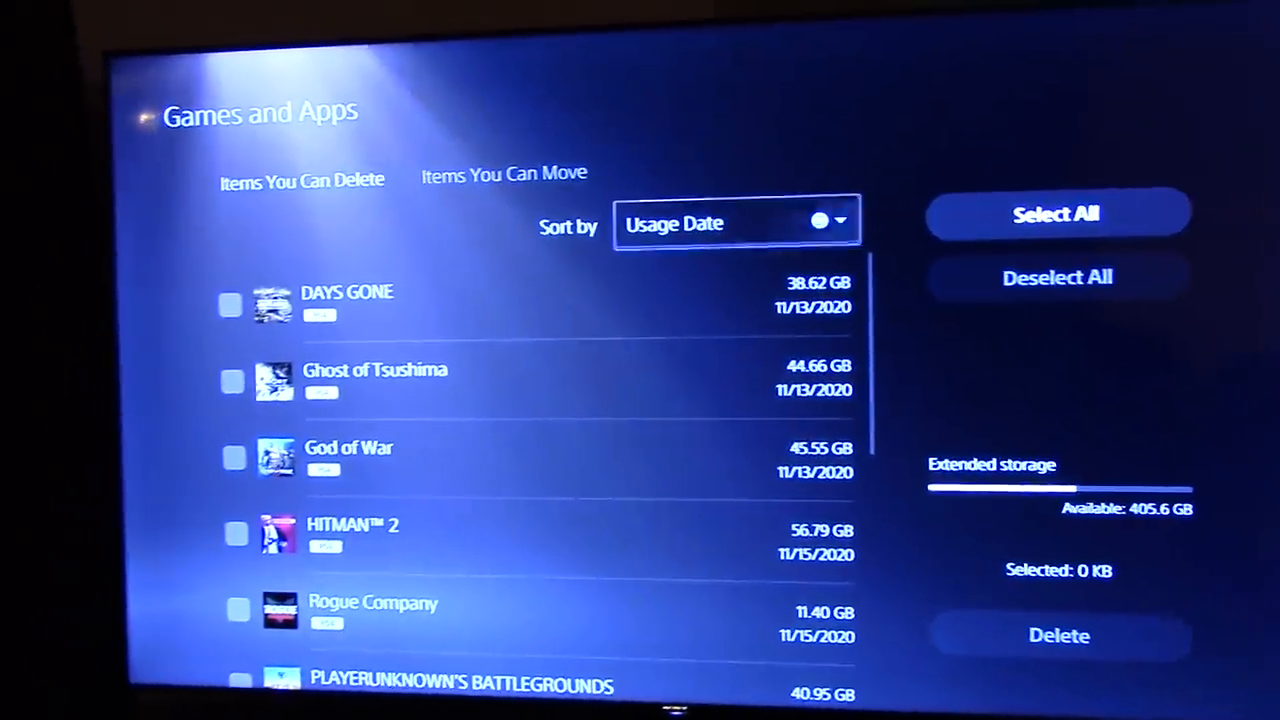
{"action": "scroll", "scroll_direction": "down", "scroll_amount": 3}
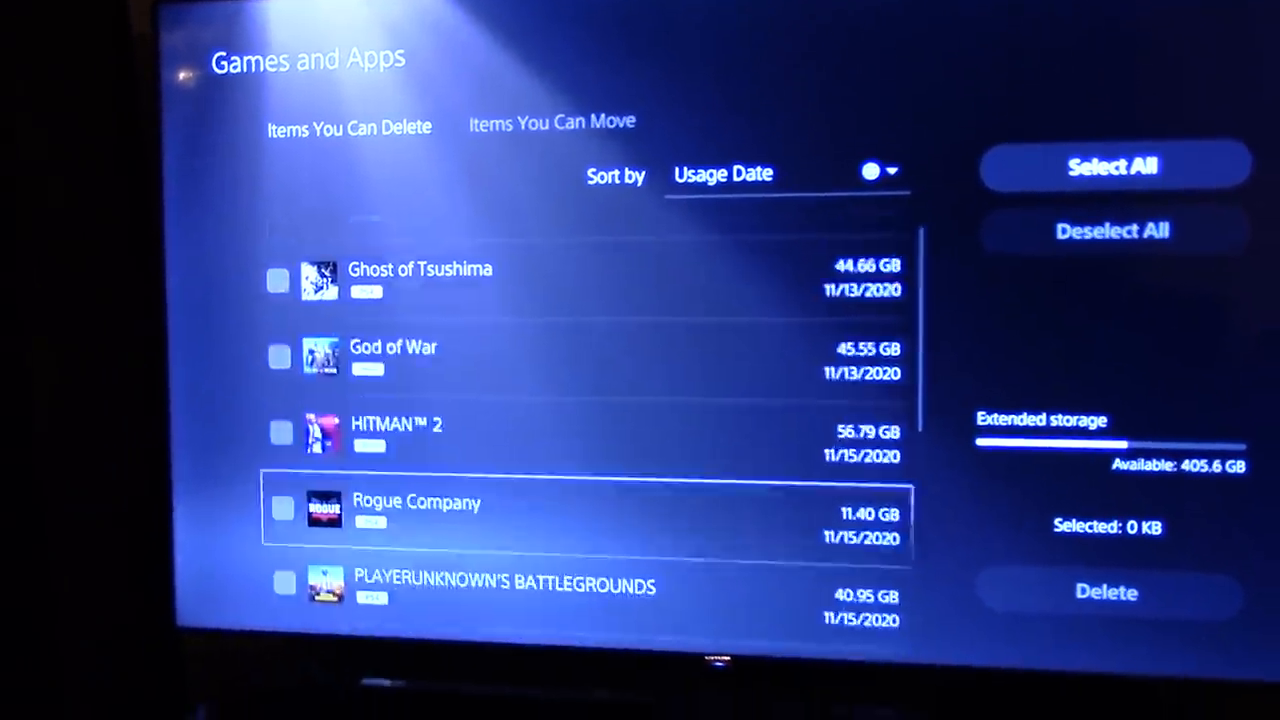
{"action": "scroll", "scroll_direction": "down", "scroll_amount": 3}
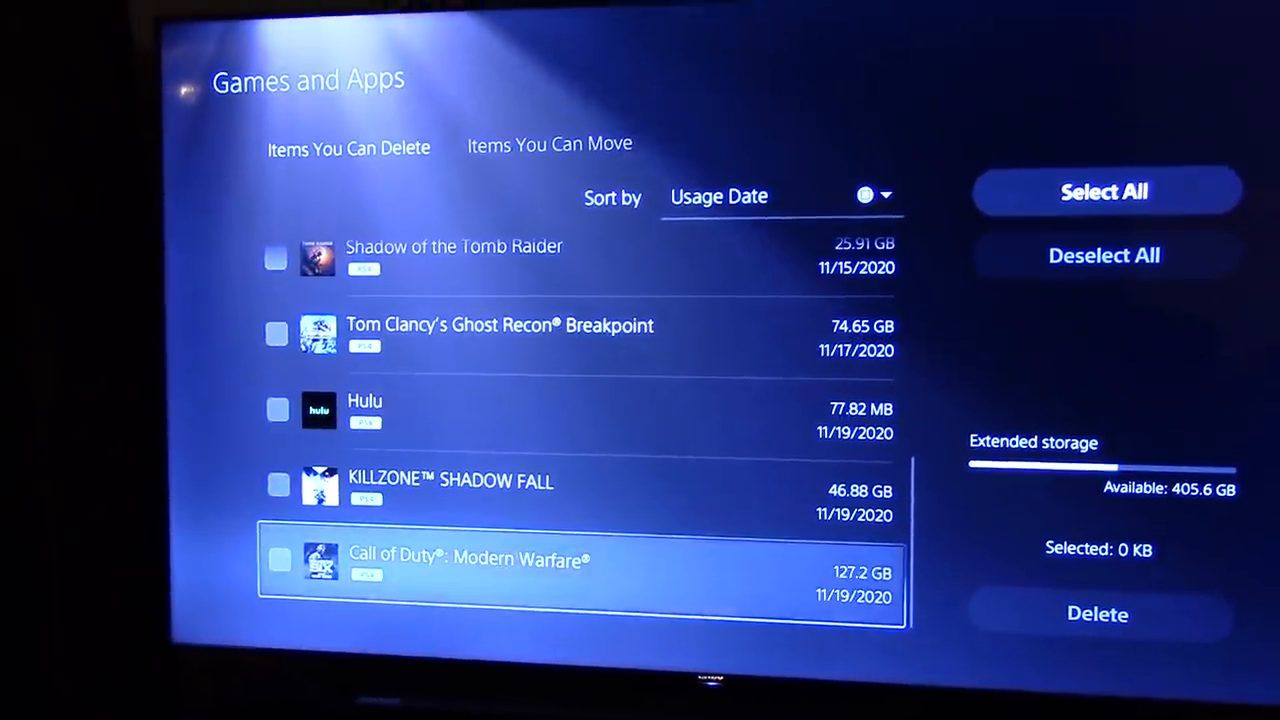